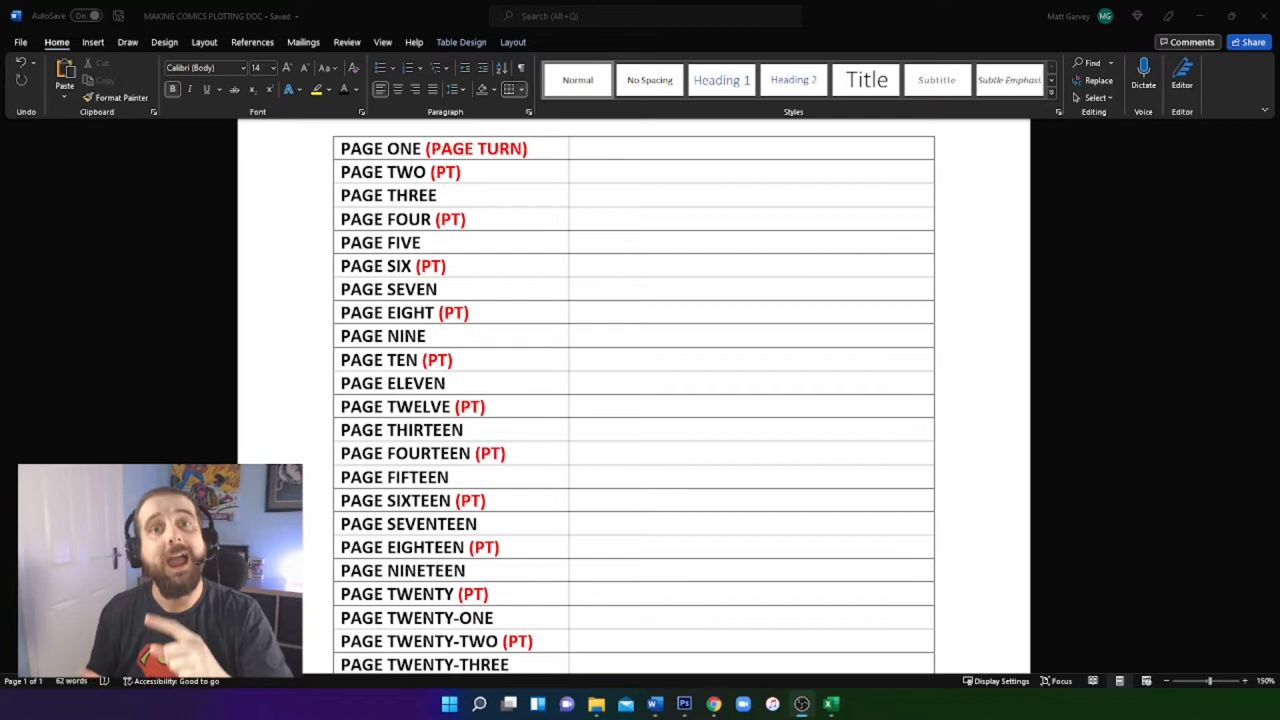
Switch to Photoshop to show the page-turn layout image with cover and spreads
{"action": "left_click", "coordinate": [683, 704]}
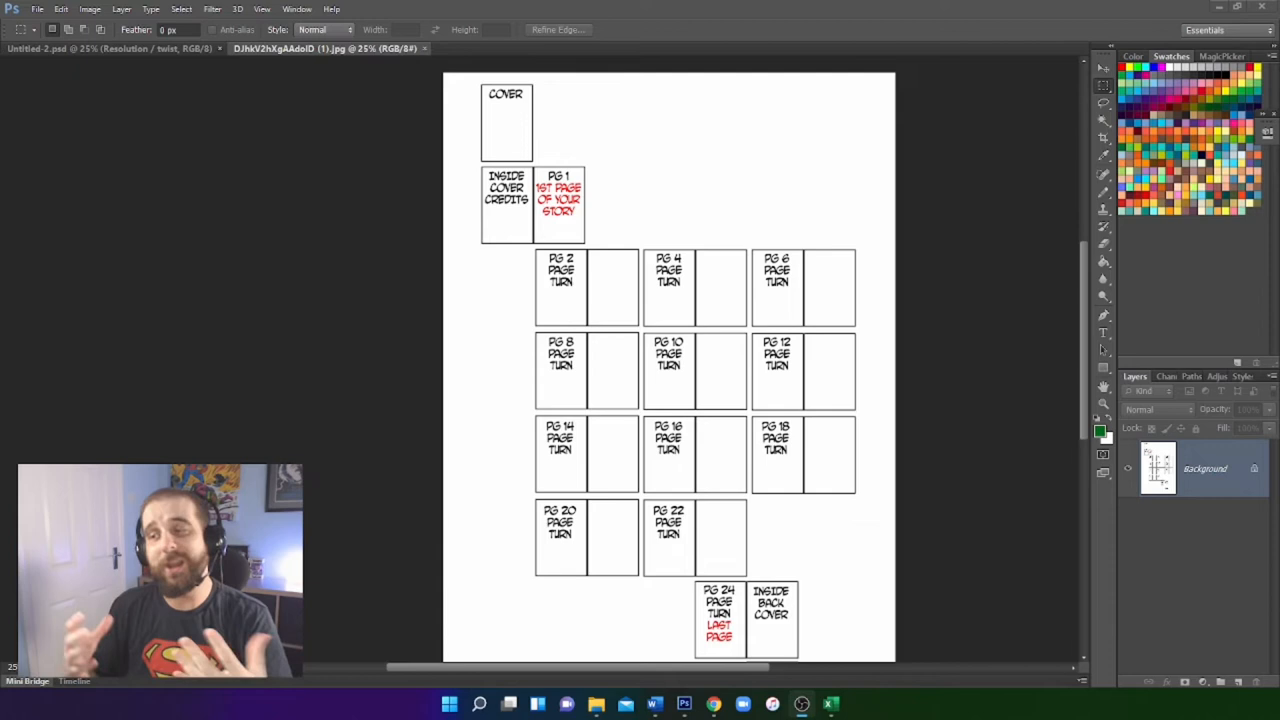
Switch to the MAKING COMICS SCENE BREAKDOWN workbook in Excel
{"action": "left_click", "coordinate": [831, 704]}
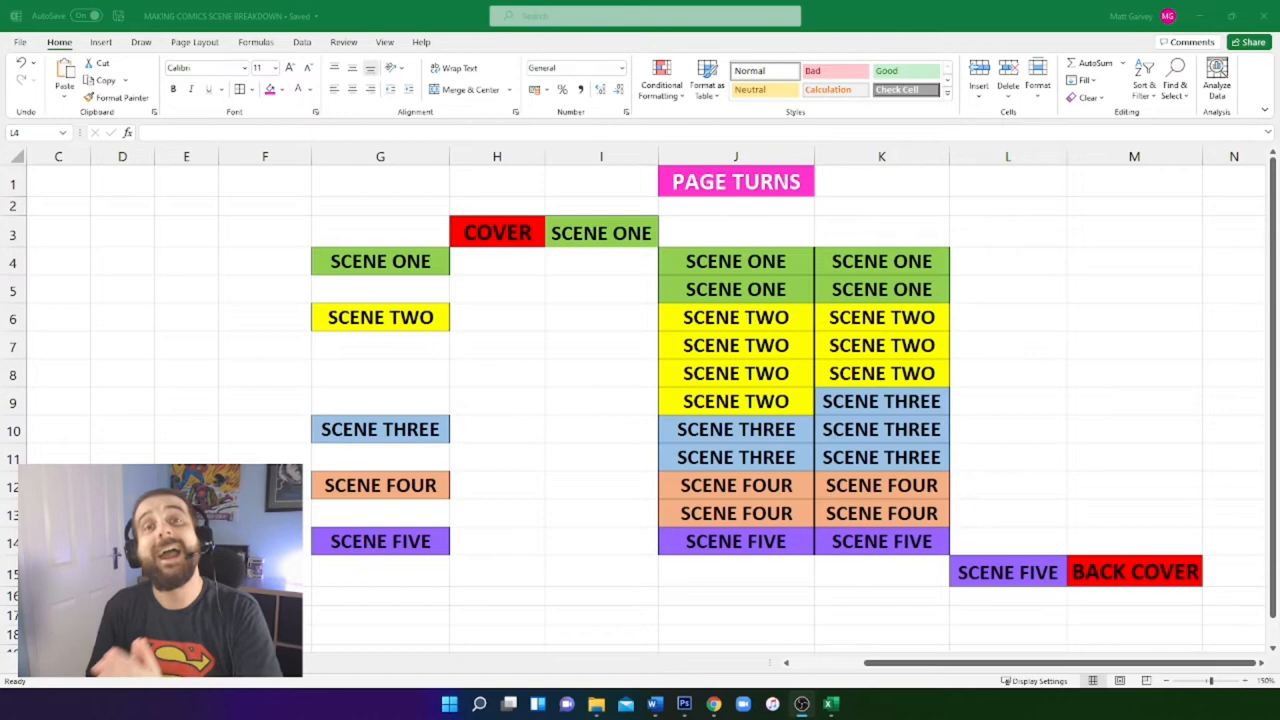
Switch to the SCENE RULES! document window in Word
{"action": "left_click", "coordinate": [653, 704]}
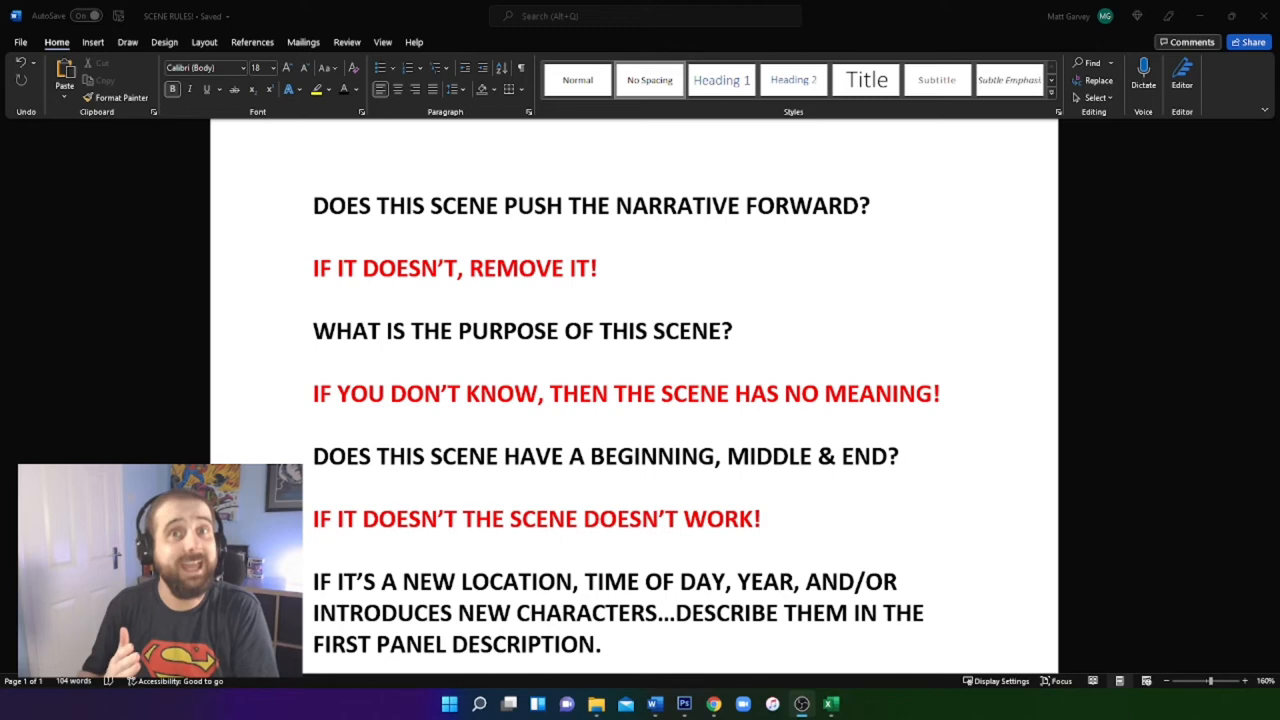
Scroll to the end of SCENE RULES! to show the 'Know your page turns' section
{"action": "scroll", "scroll_direction": "down", "scroll_amount": 3}
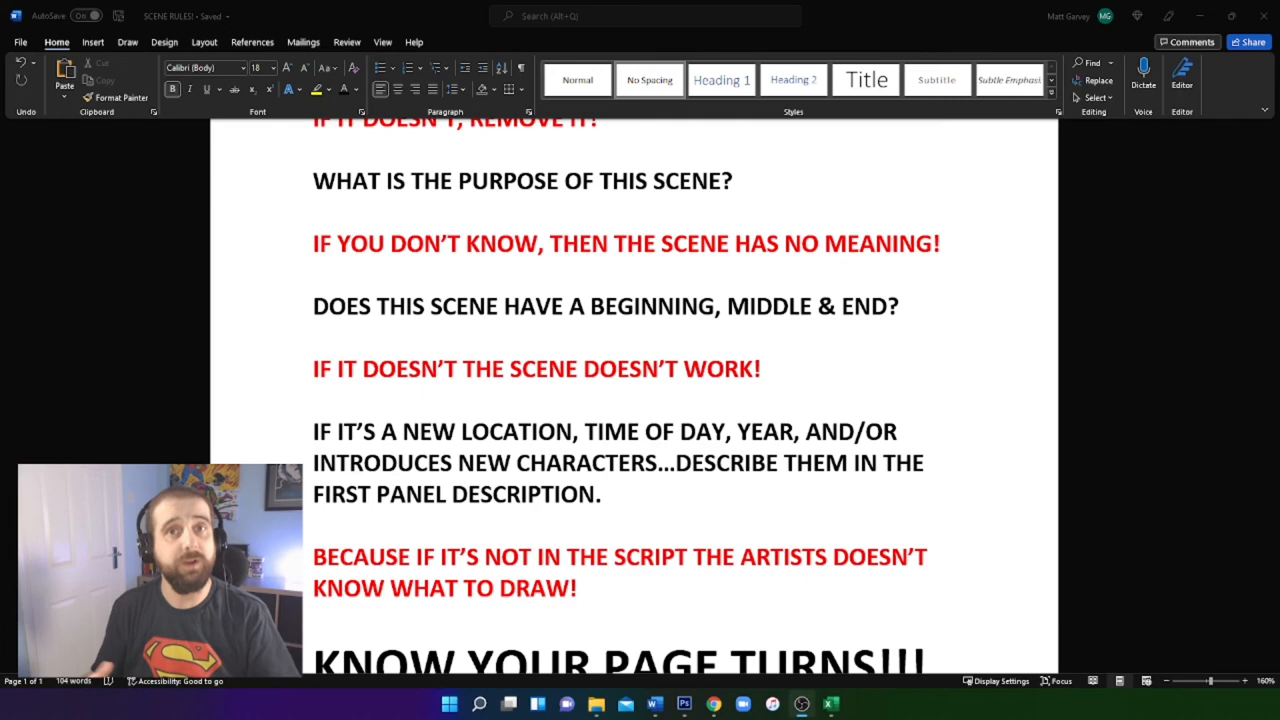
{"action": "scroll", "scroll_direction": "down", "scroll_amount": 3}
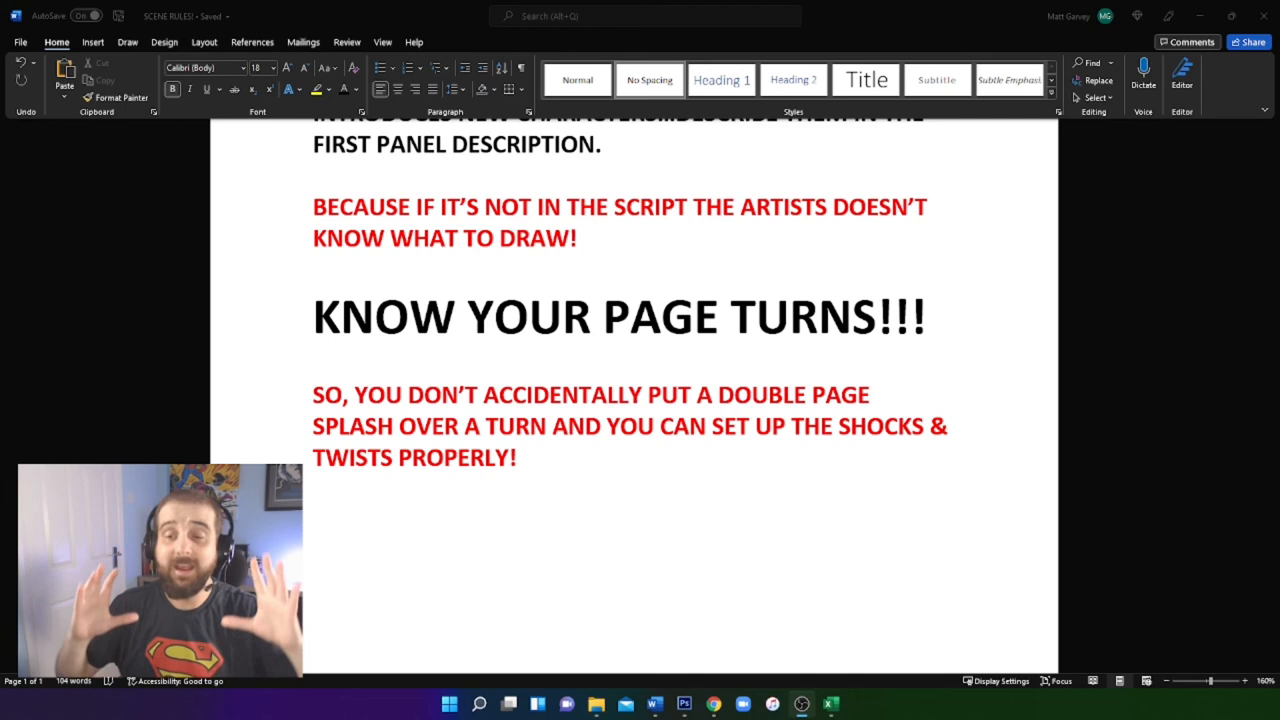